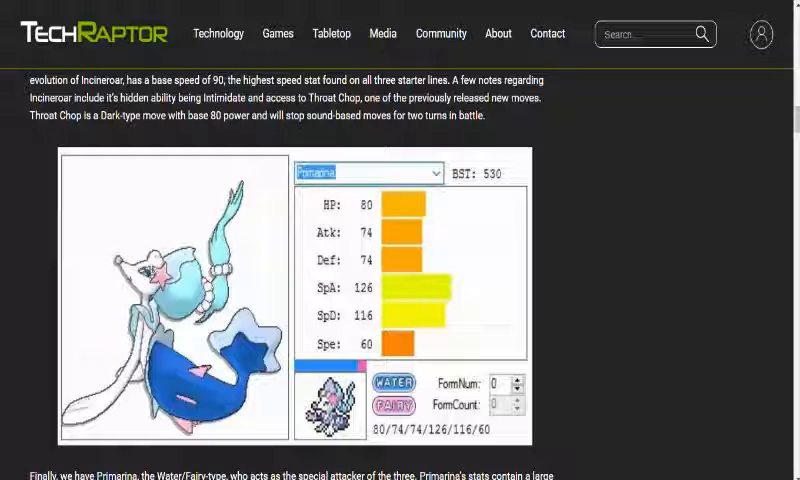
Google 'sparkling aria' and open its Bulbapedia move page, scrolling down to the Effect section.
{"action": "scroll", "scroll_direction": "down", "scroll_amount": 3}
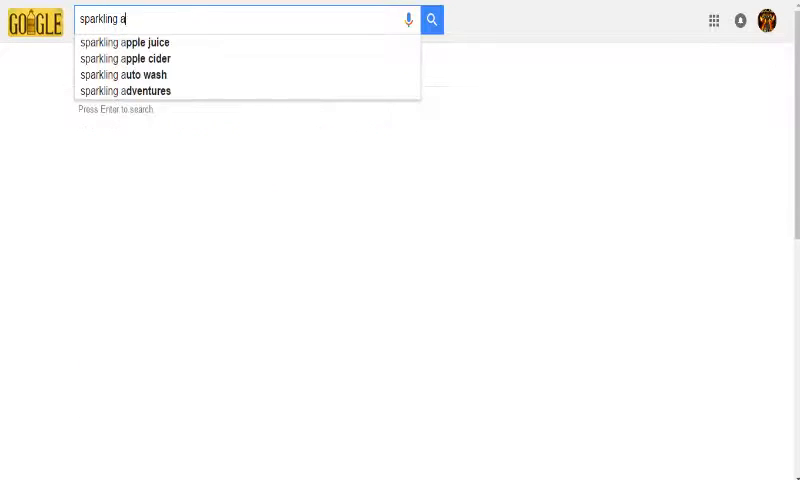
{"action": "type", "text": "ria"}
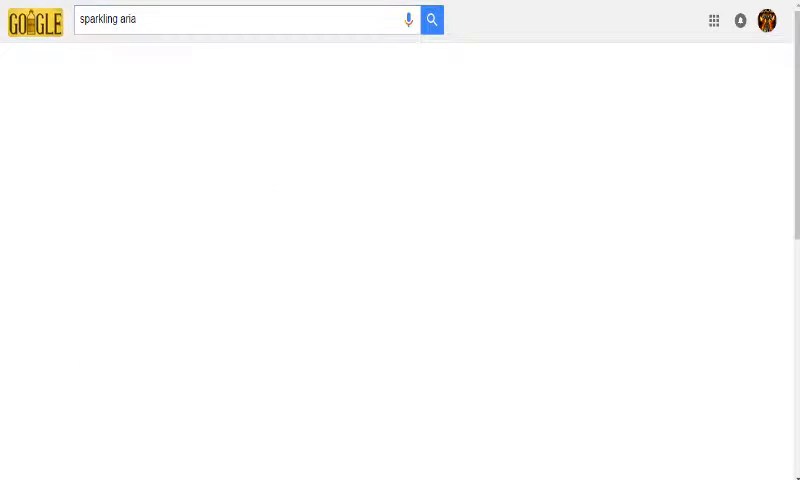
{"action": "left_click", "coordinate": [431, 19]}
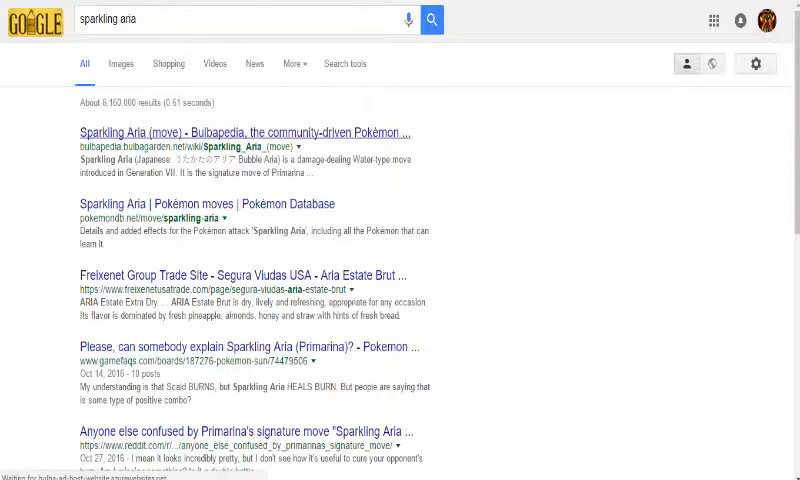
{"action": "left_click", "coordinate": [238, 132]}
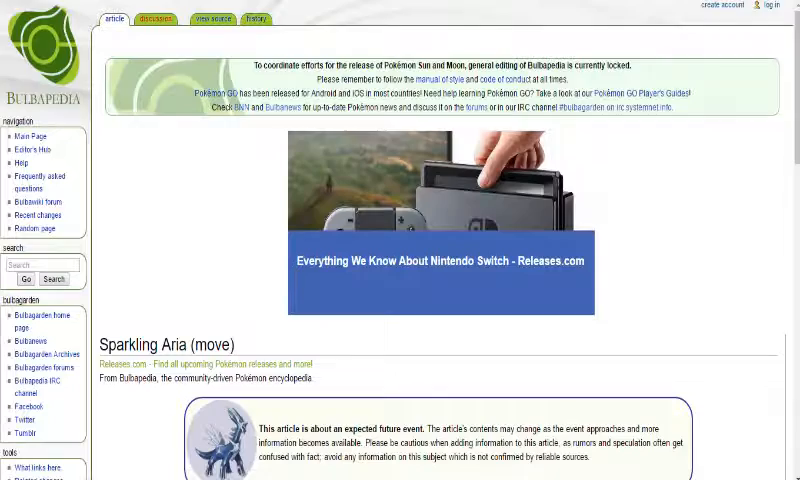
{"action": "scroll", "scroll_direction": "down", "scroll_amount": 3}
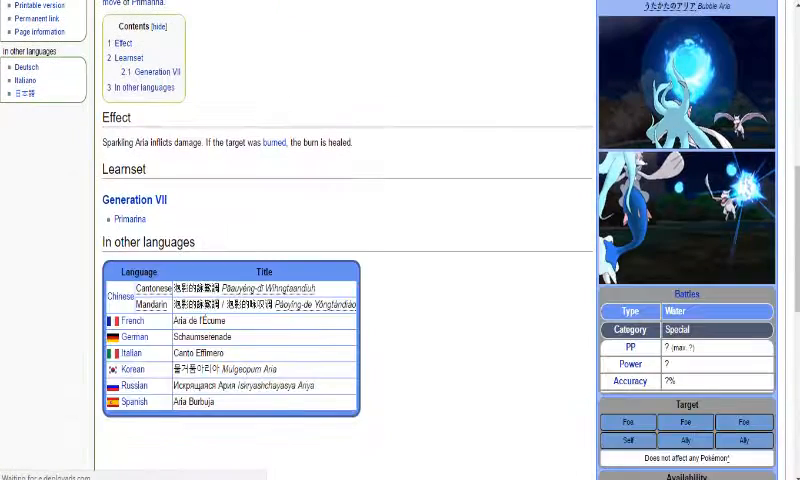